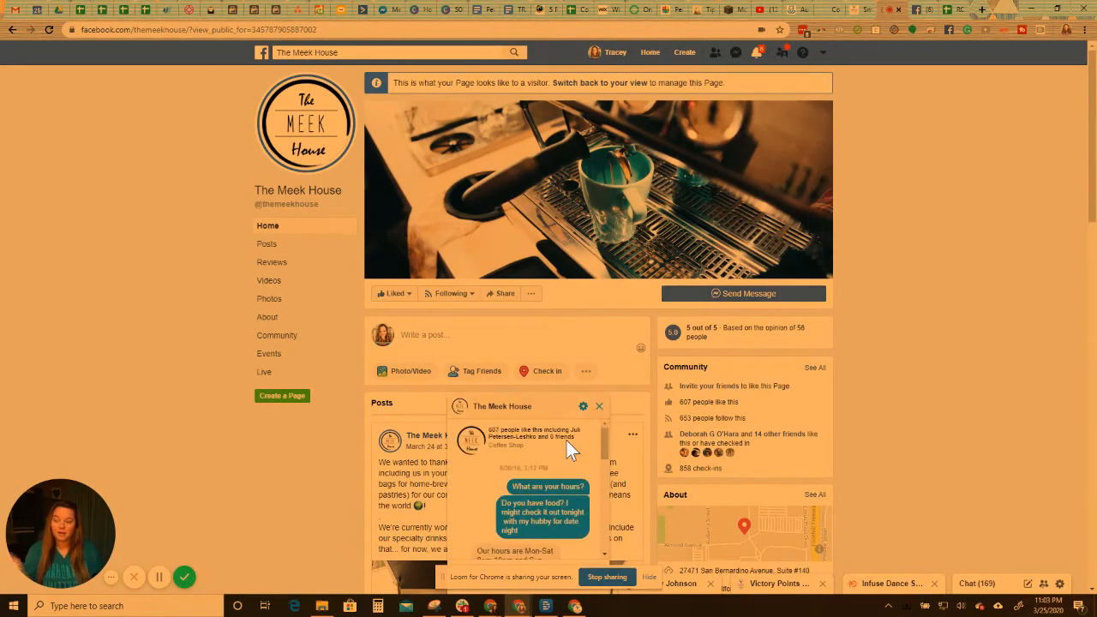
mouse_move(581, 483)
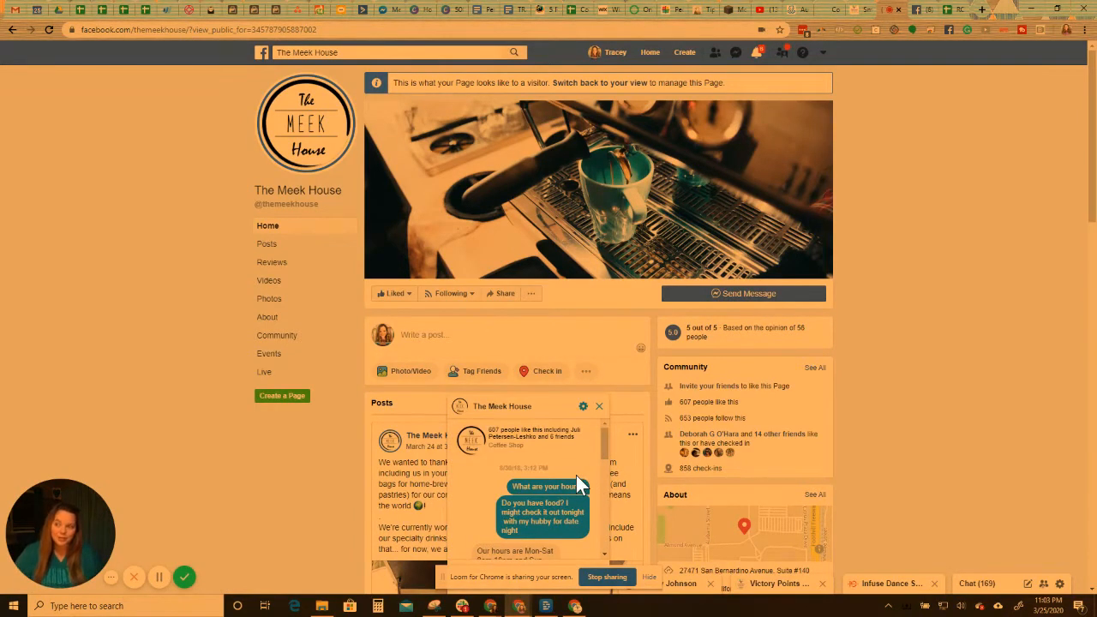
mouse_move(535, 511)
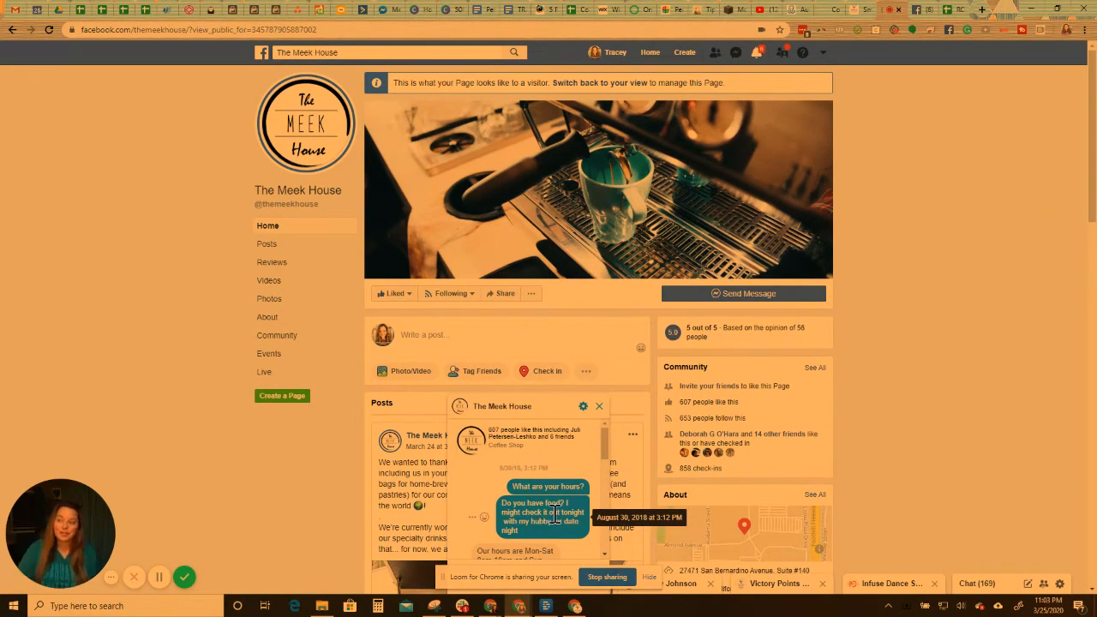
Scroll the Messenger chat down to the bot's email and text opt-in request
scroll(down, 3)
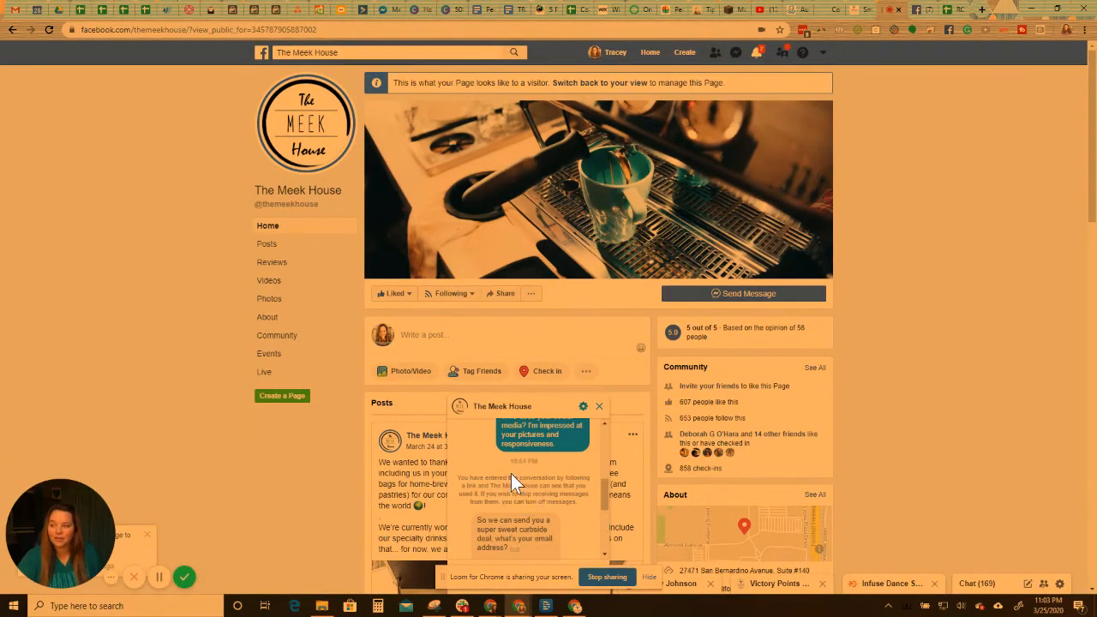
mouse_move(506, 506)
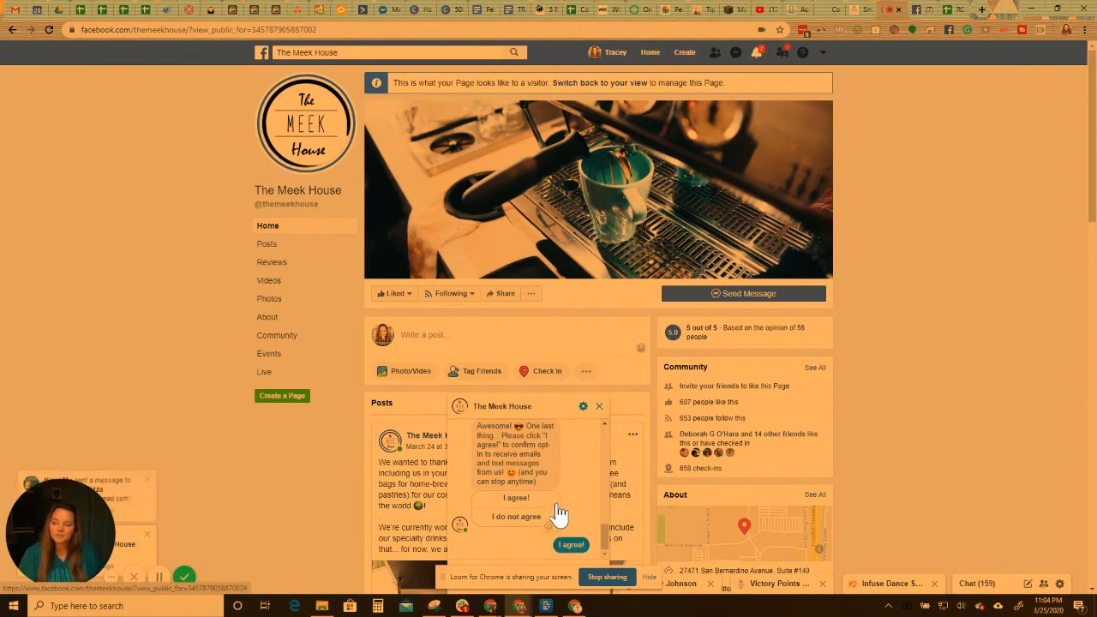
mouse_move(583, 500)
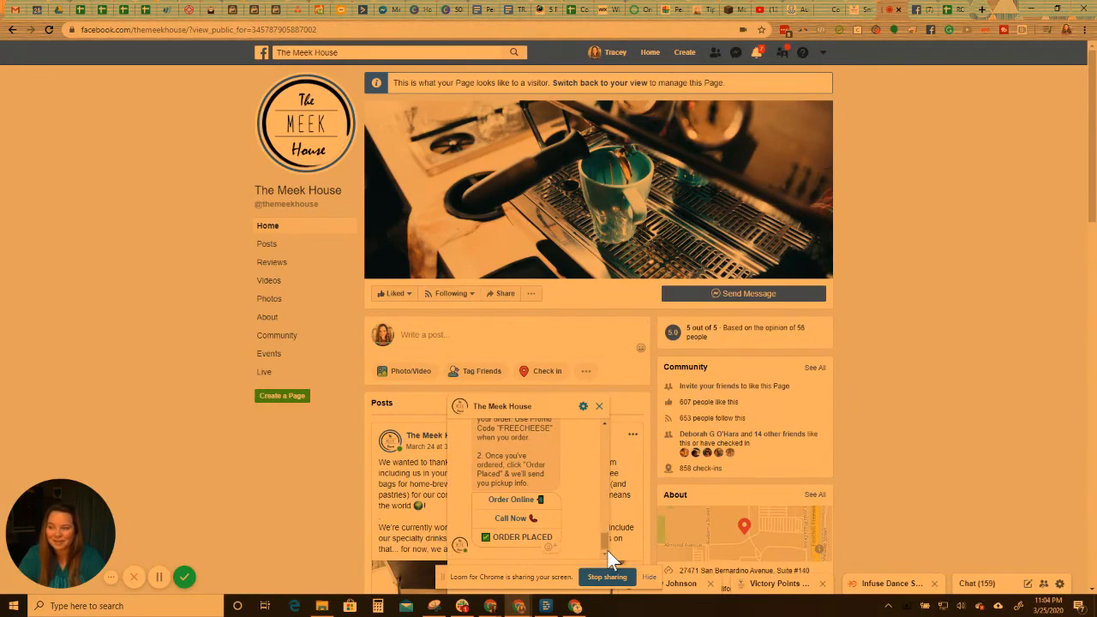
mouse_move(517, 506)
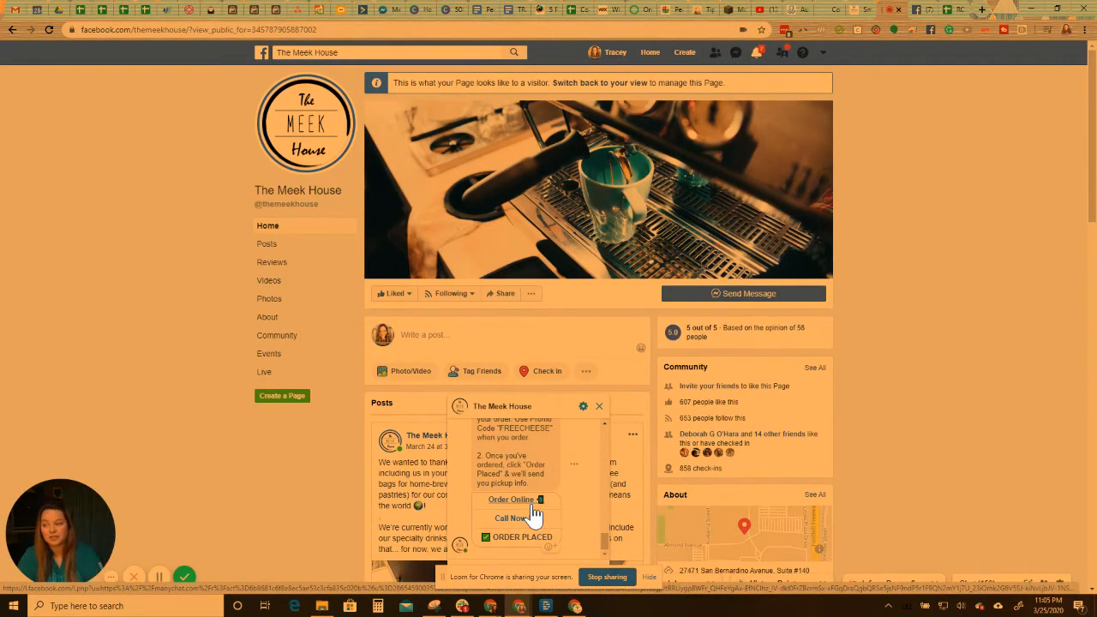
Choose Order Online from the FREECHEESE curbside offer in the chat
click(512, 500)
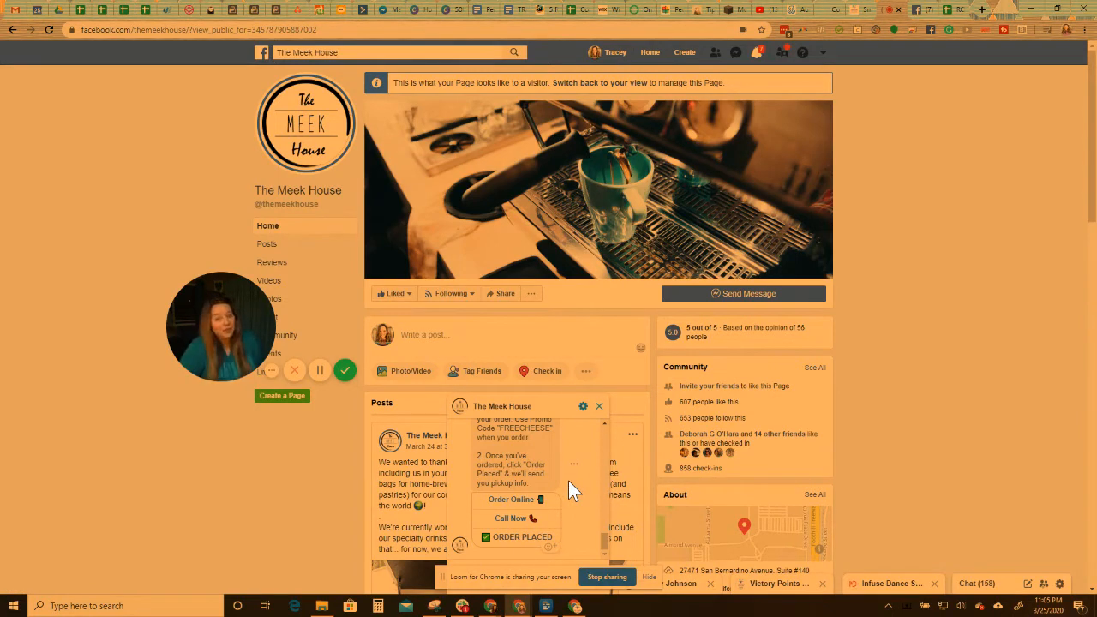
mouse_move(527, 548)
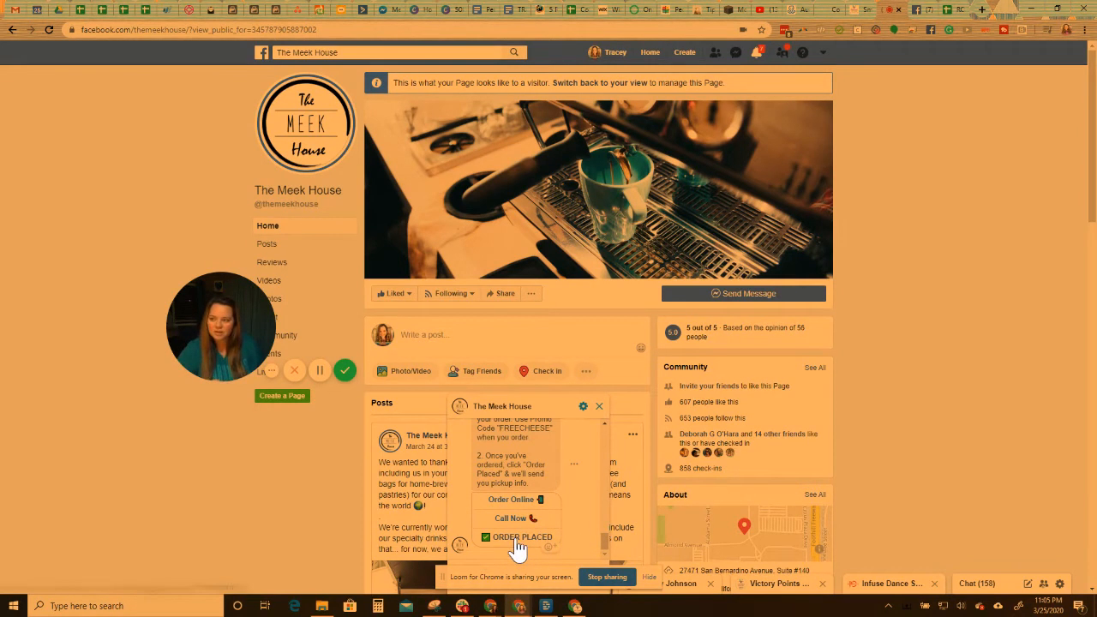
click(517, 538)
text(white kia sorento)
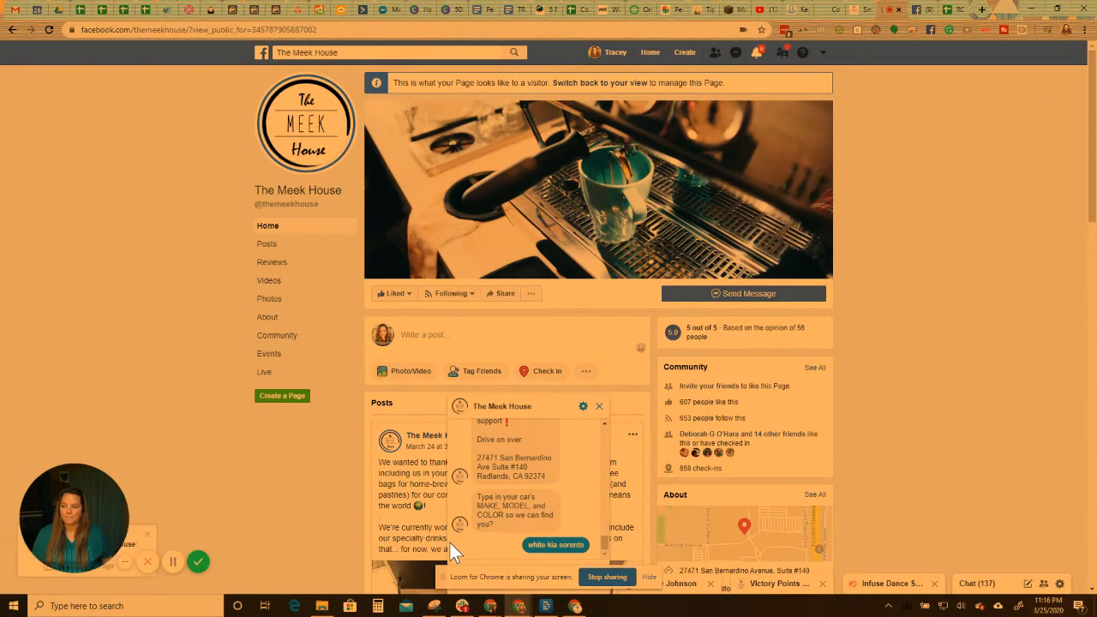
mouse_move(569, 489)
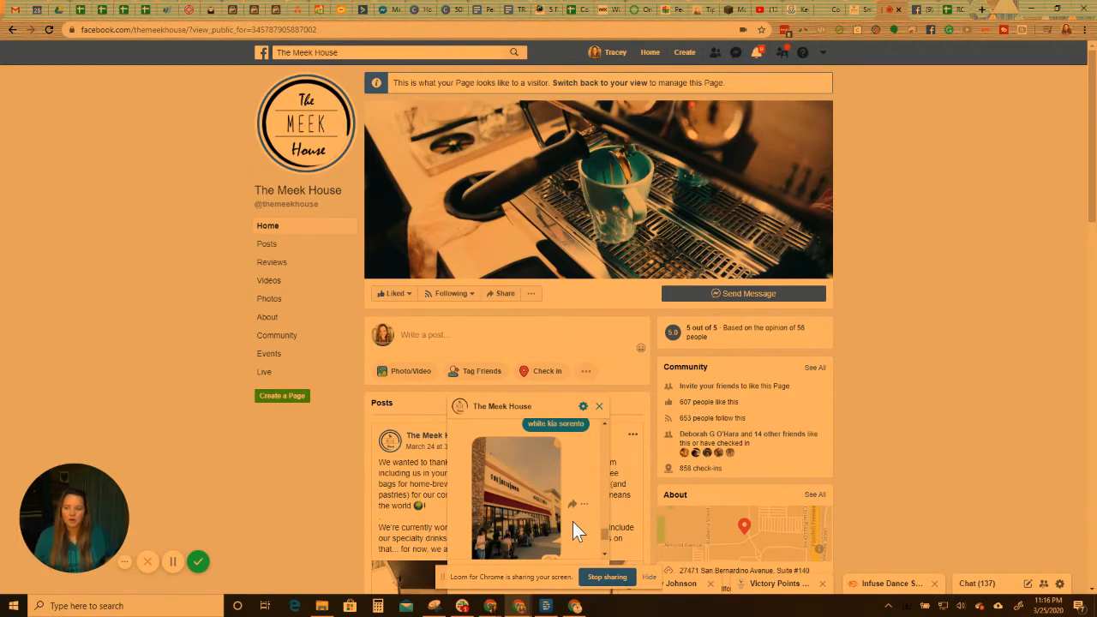
mouse_move(572, 504)
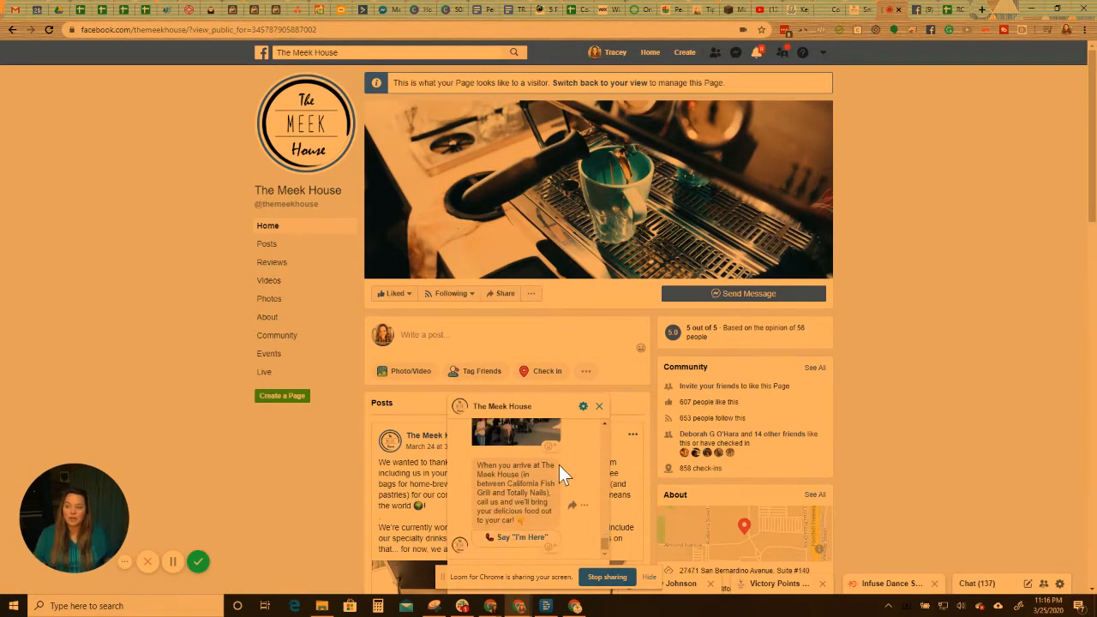
mouse_move(569, 506)
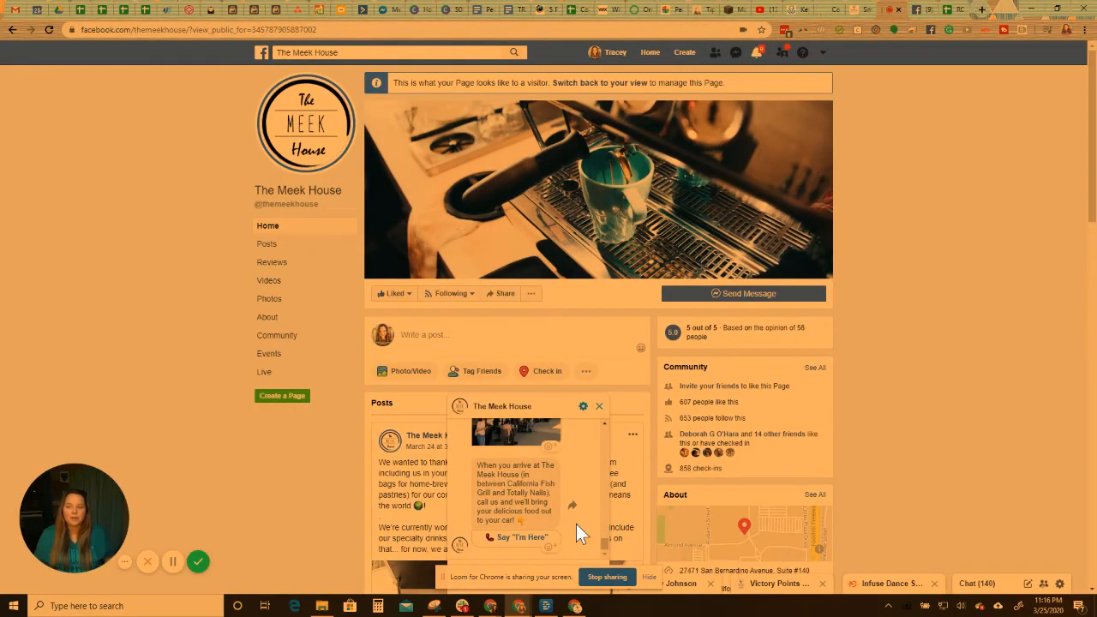
mouse_move(572, 552)
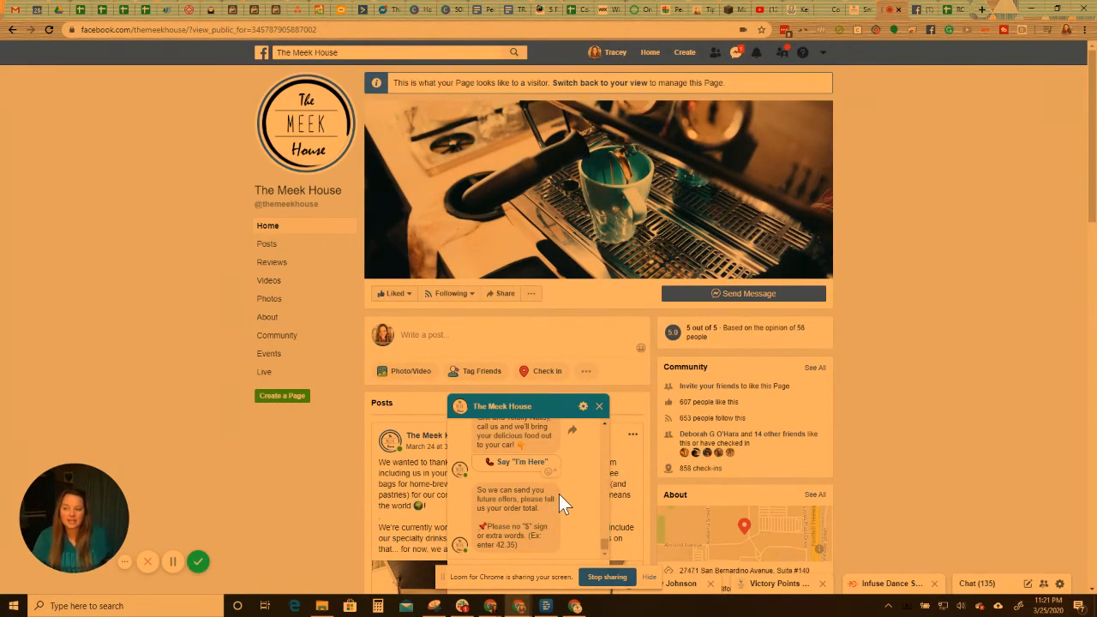
mouse_move(552, 548)
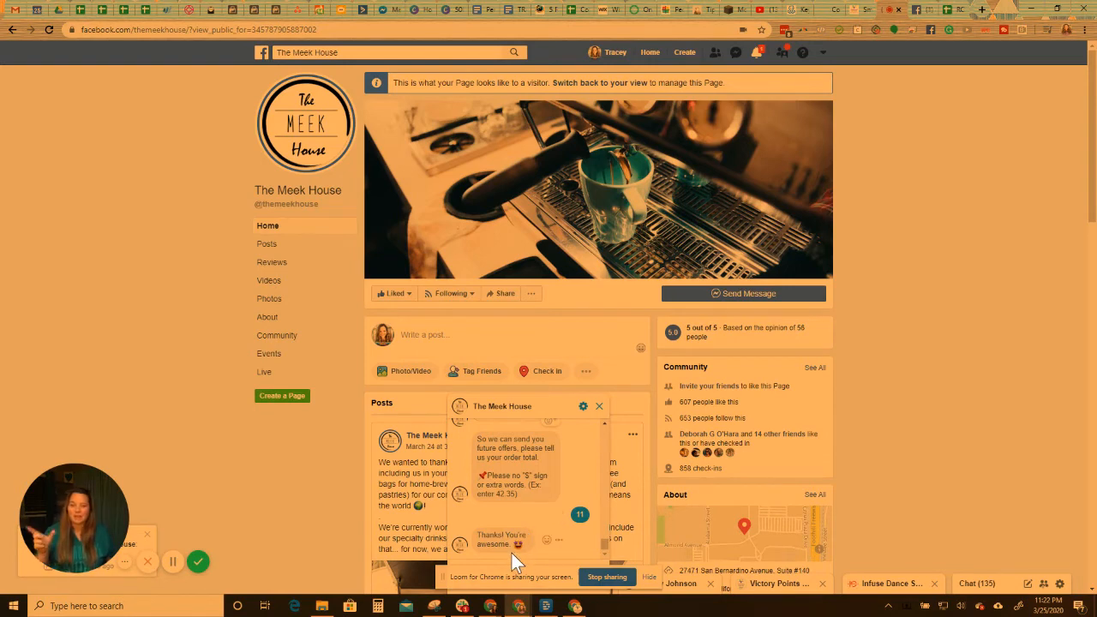
mouse_move(547, 546)
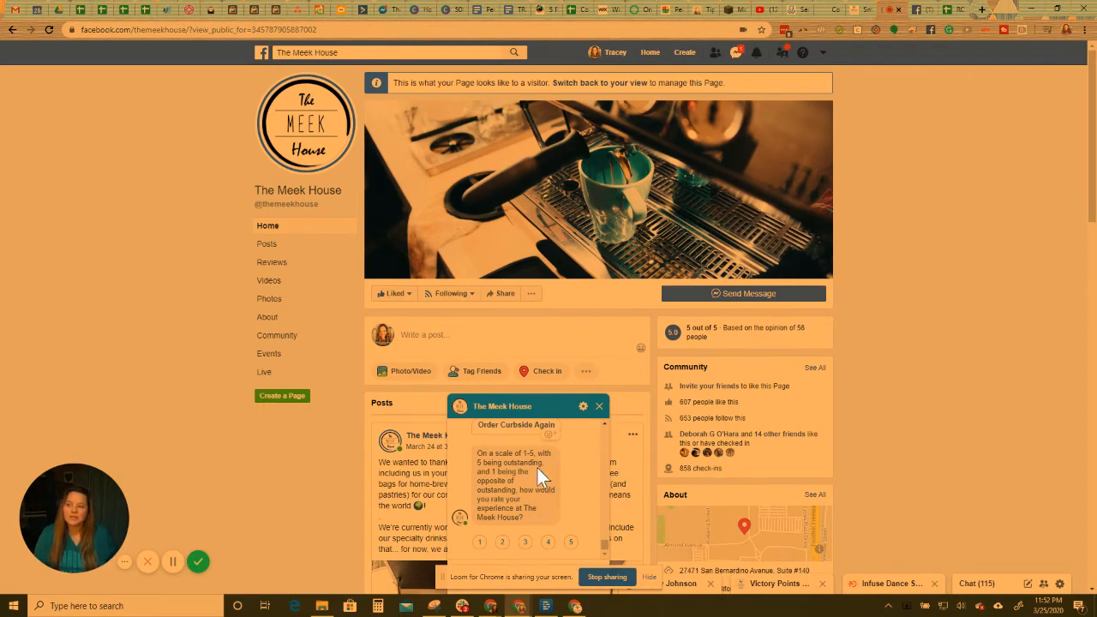
mouse_move(555, 487)
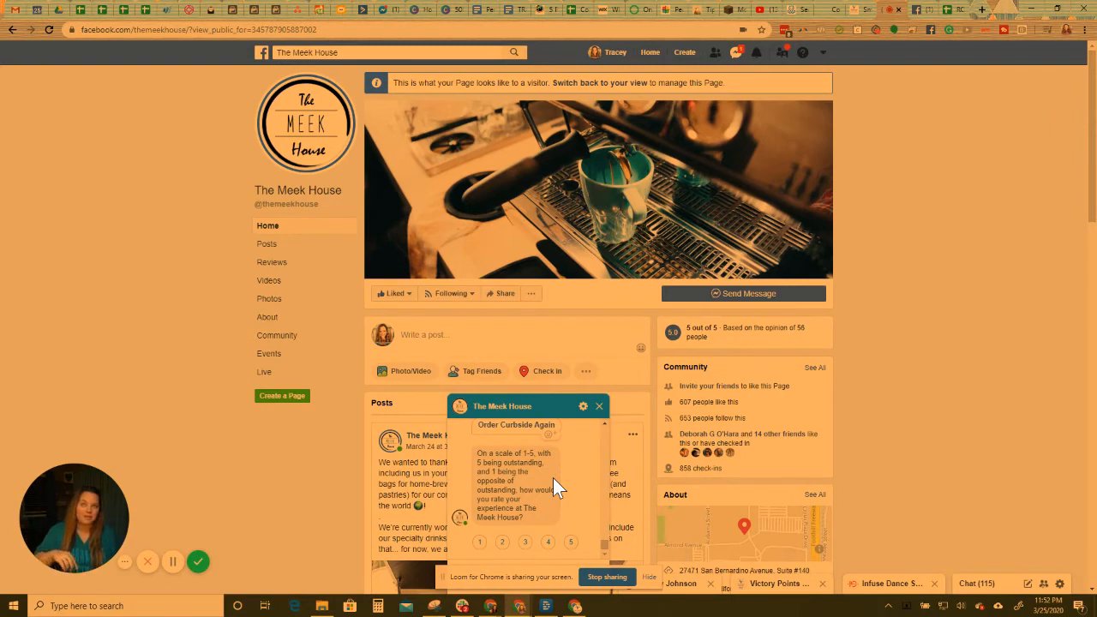
mouse_move(559, 503)
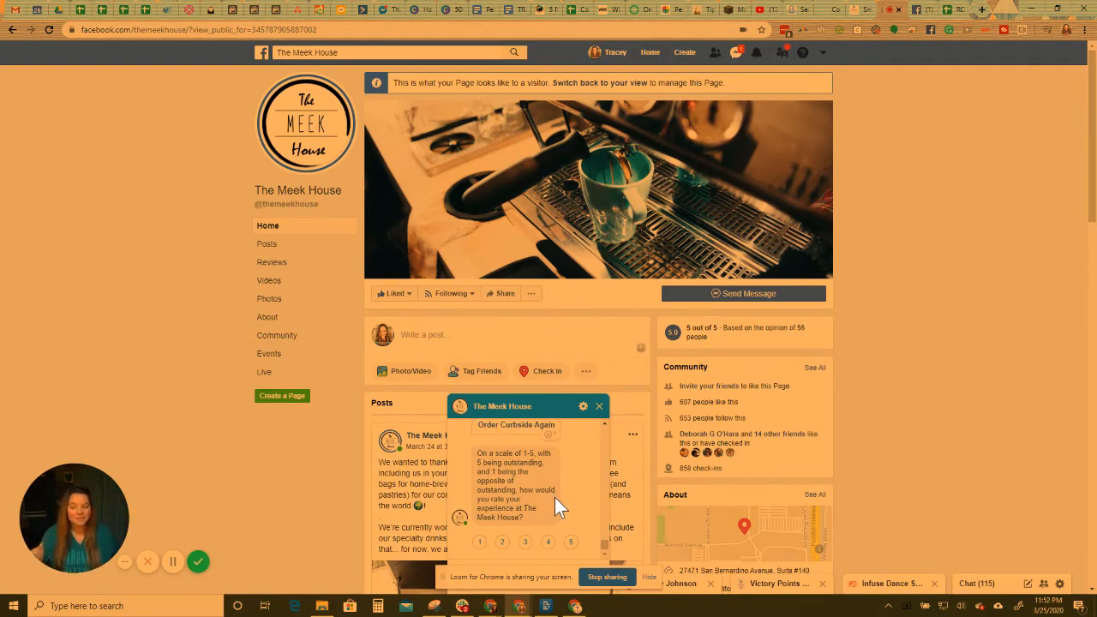
mouse_move(563, 551)
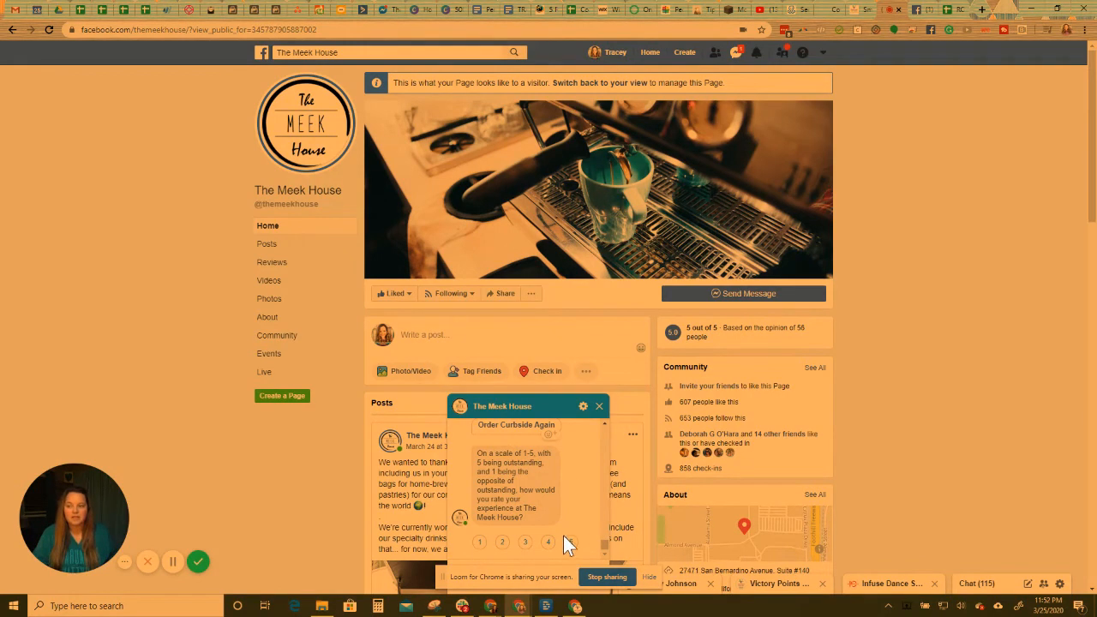
Rate the pickup on the 1–5 scale, then choose Leave Review for the Page
click(580, 545)
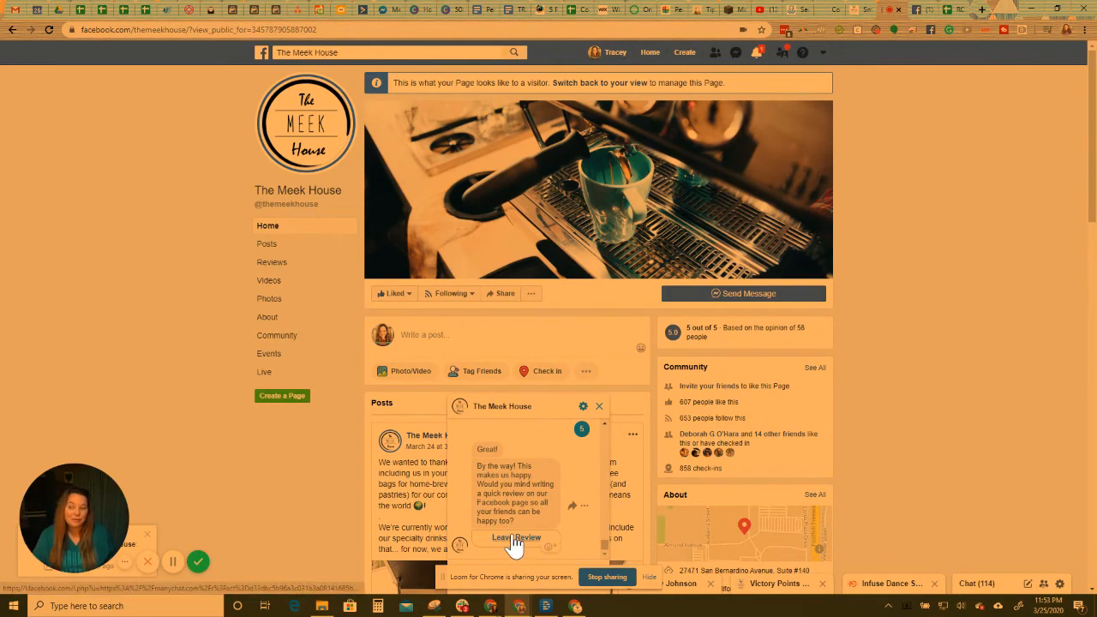
click(516, 538)
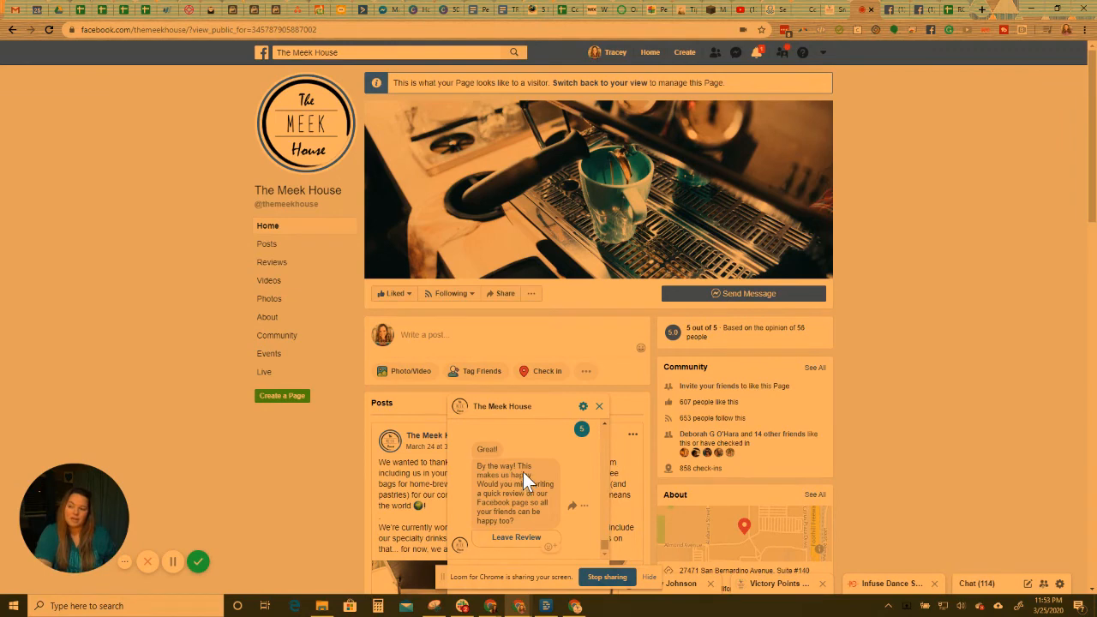
mouse_move(528, 477)
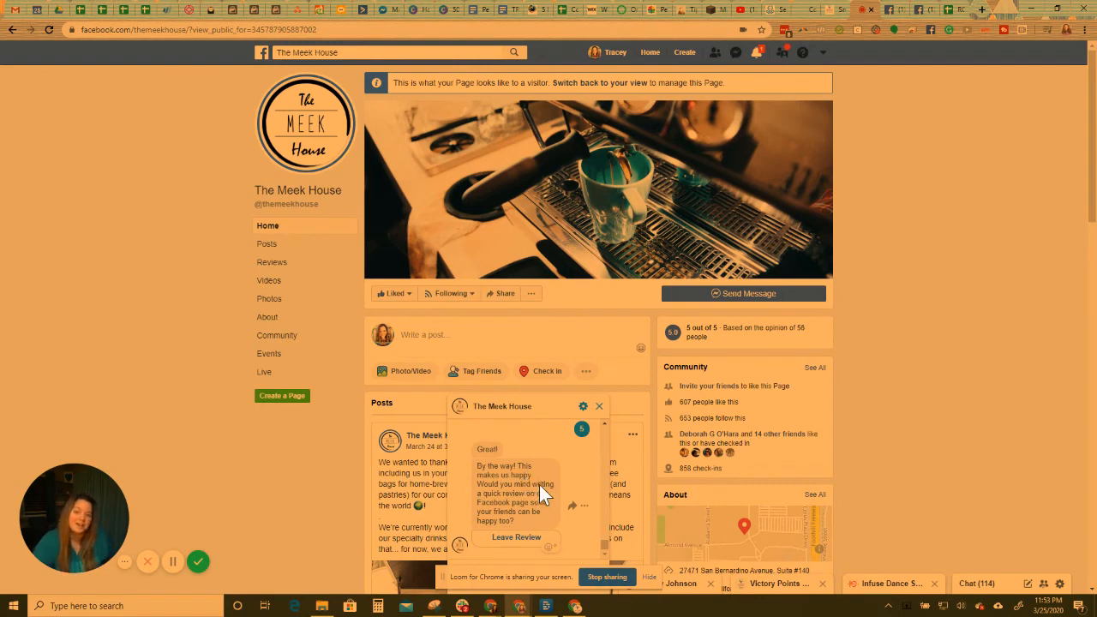
mouse_move(198, 562)
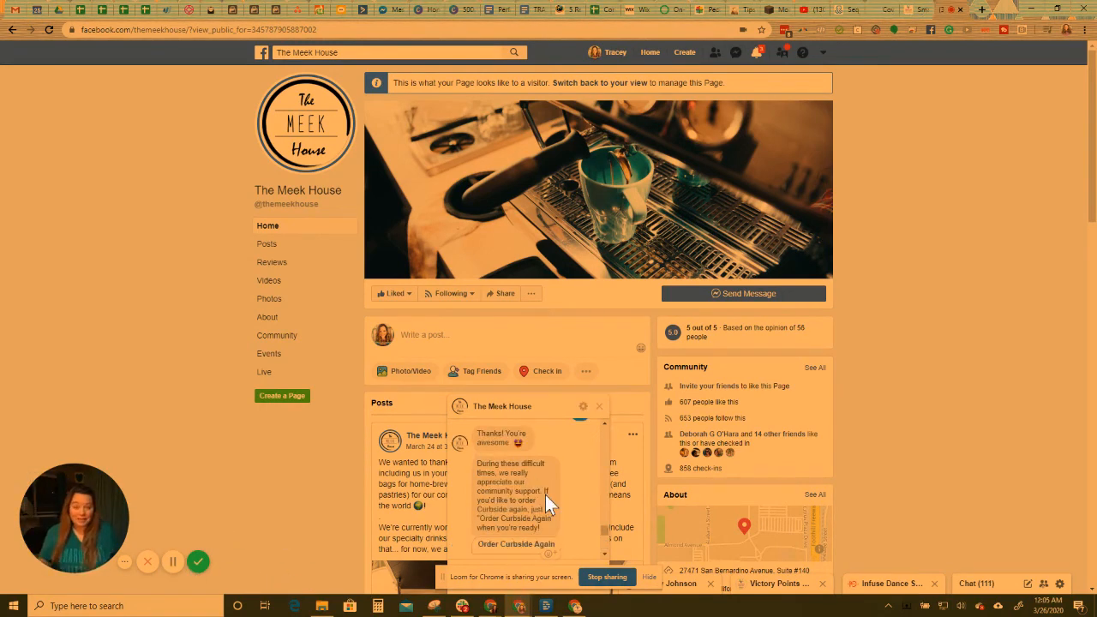
mouse_move(547, 512)
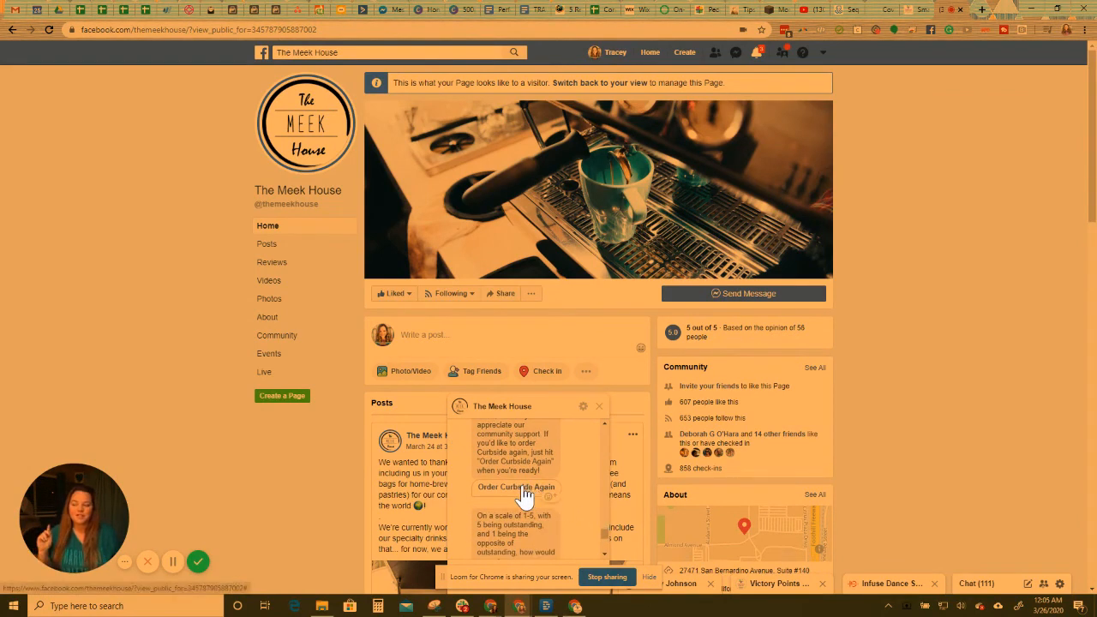
Reply Order Curbside Again so the bot restarts its curbside ordering instructions
click(514, 487)
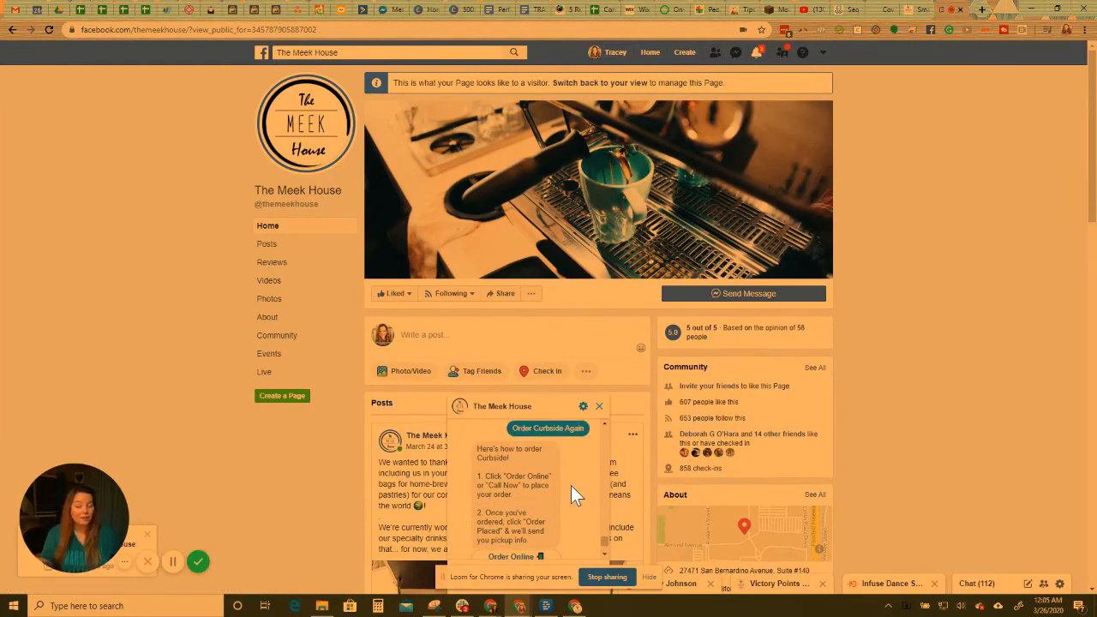
mouse_move(591, 493)
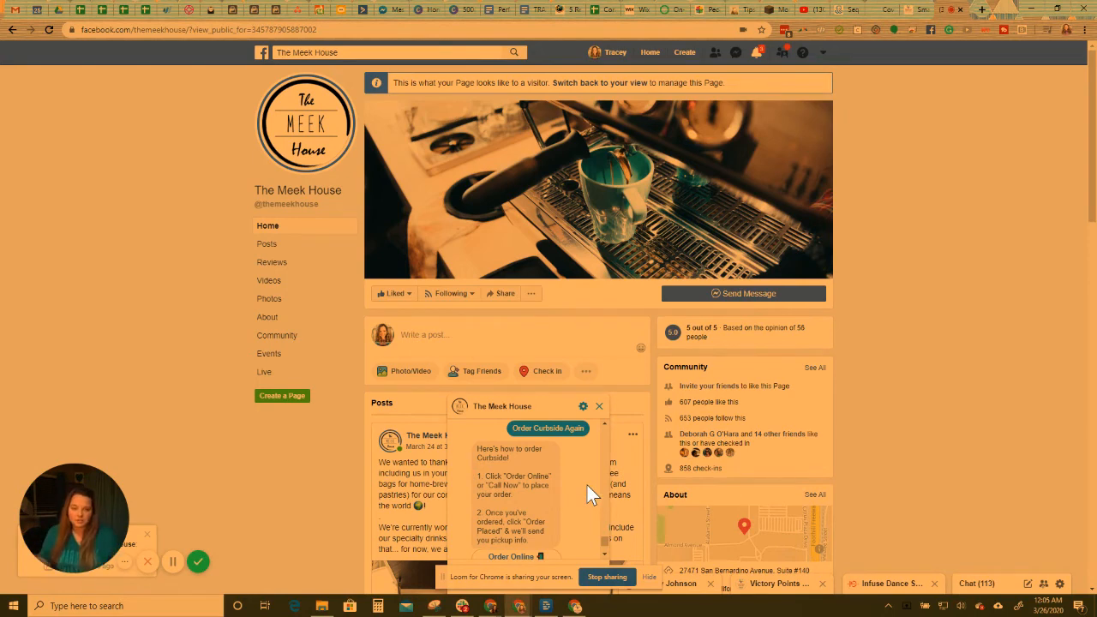